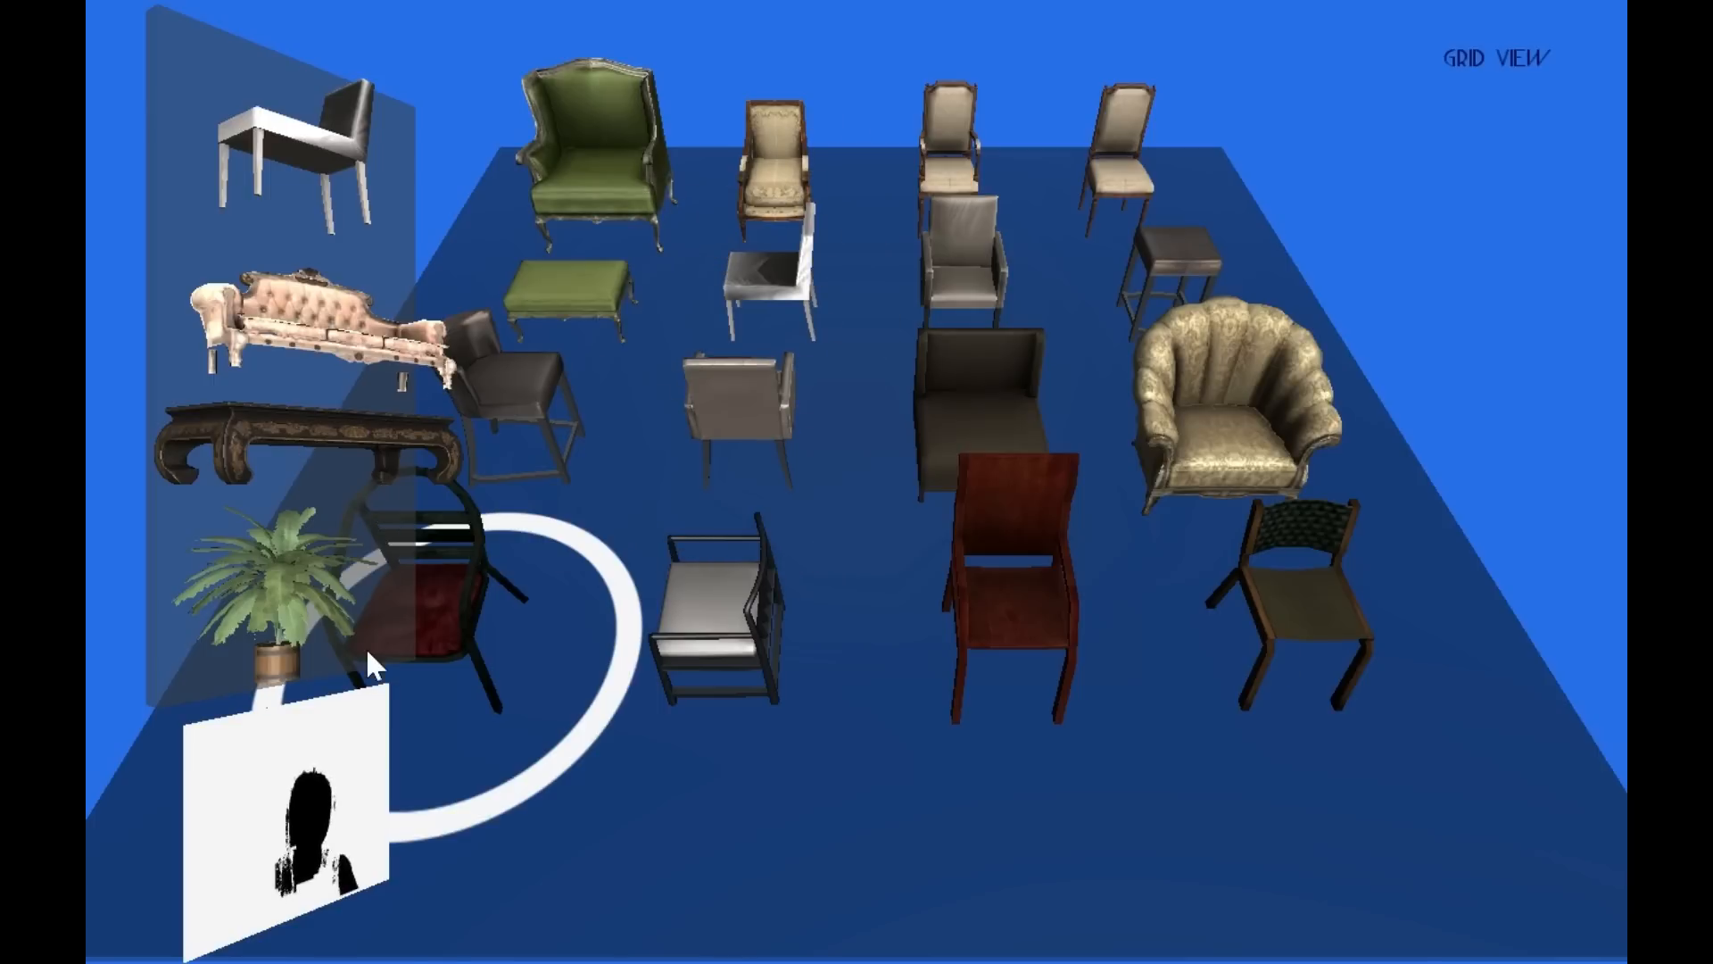
Step: Select the front-left Curved Metal Chair with the curved pointer so the label reads SELECTED: CURVED METAL CHAIR
left_click(442, 628)
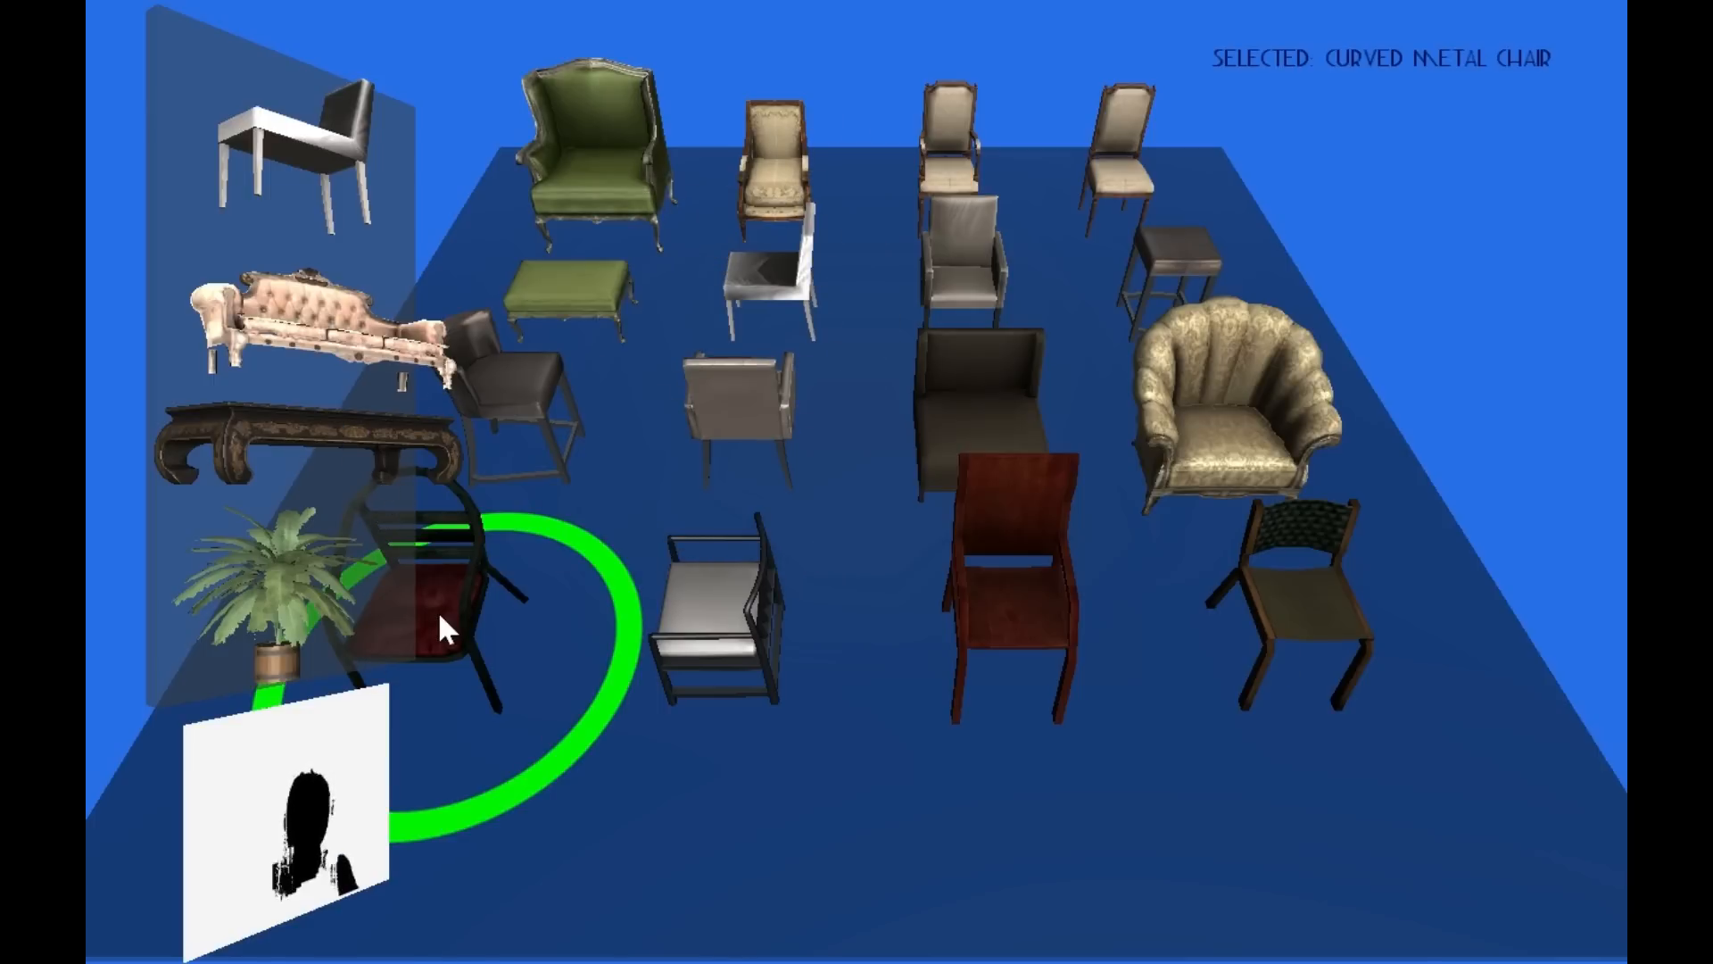